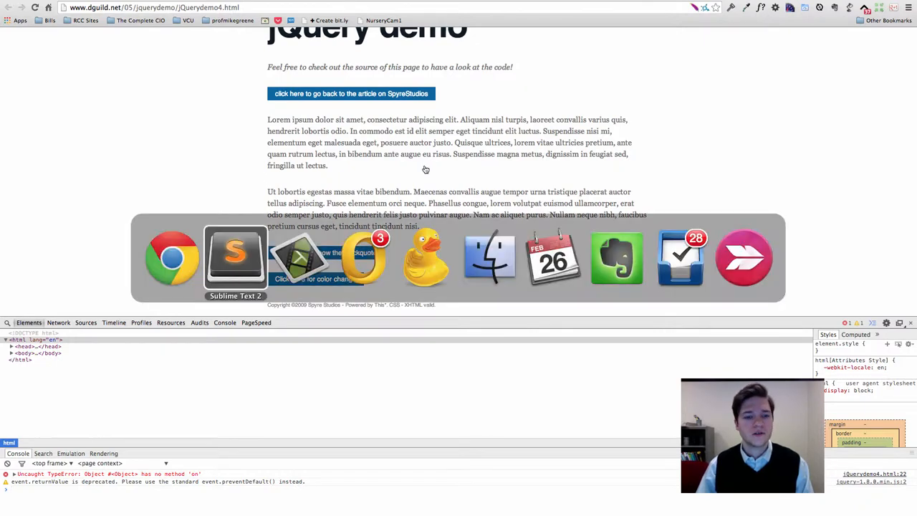
# Stay in Chrome and load the jQuery API page for .on() at api.jquery.com/on/
pyautogui.click(235, 256)
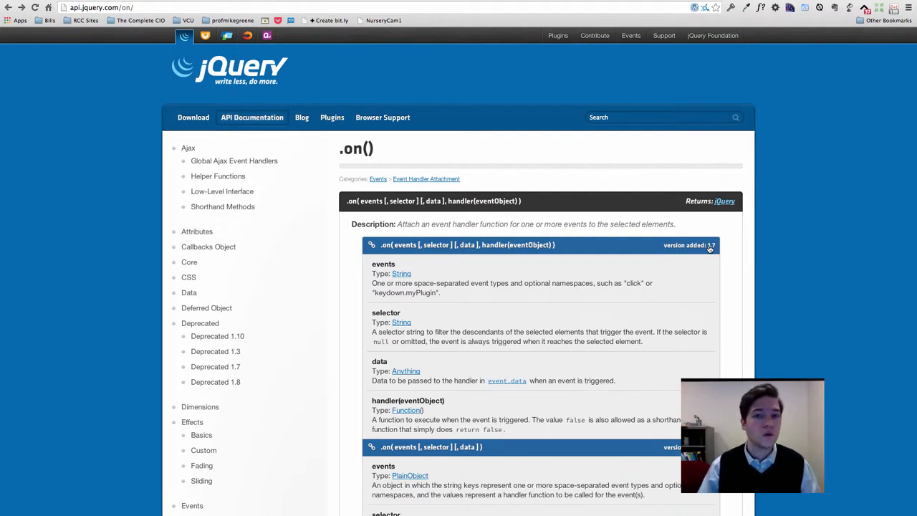
pyautogui.moveTo(633, 285)
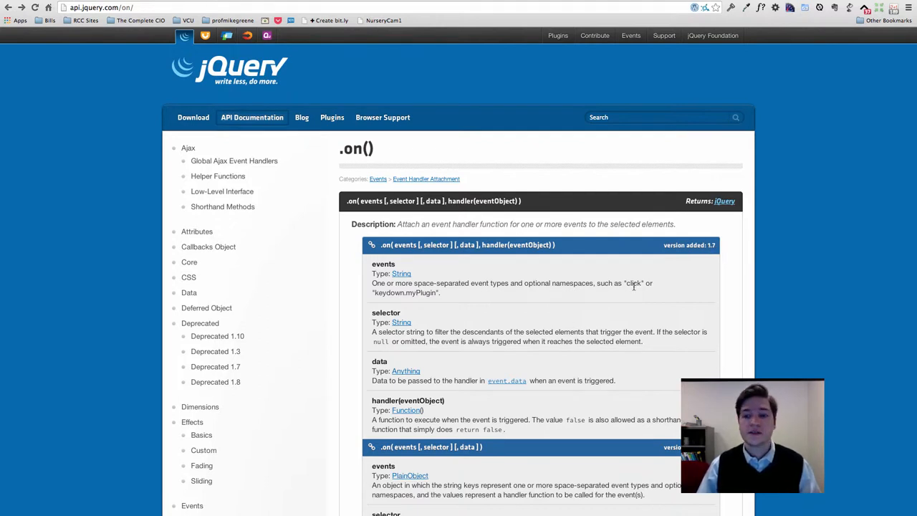
pyautogui.moveTo(667, 294)
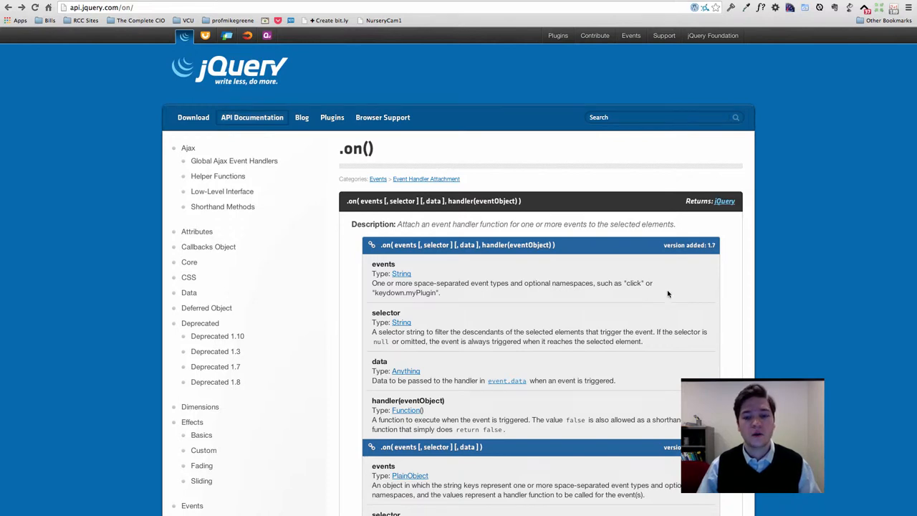
# Read the .on() signatures noting 'version added: 1.7', then switch to Sublime Text 2
pyautogui.scroll(-3)
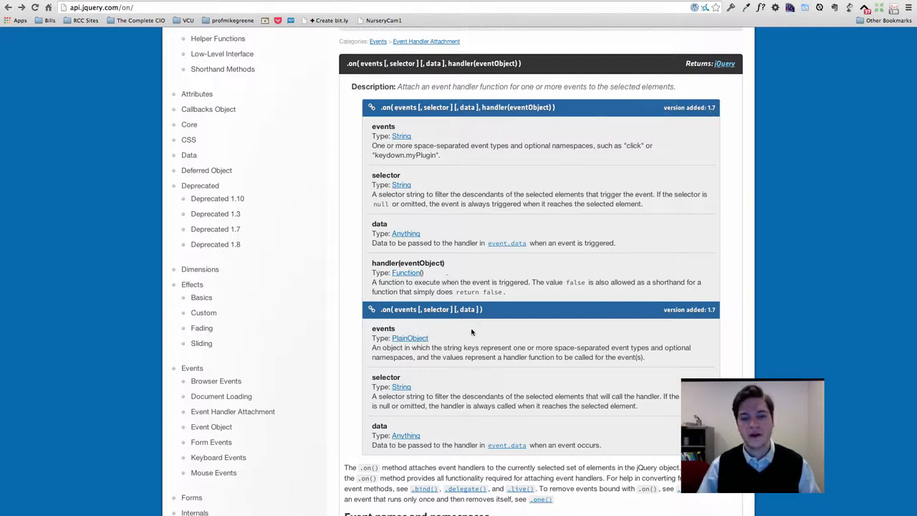
pyautogui.moveTo(616, 335)
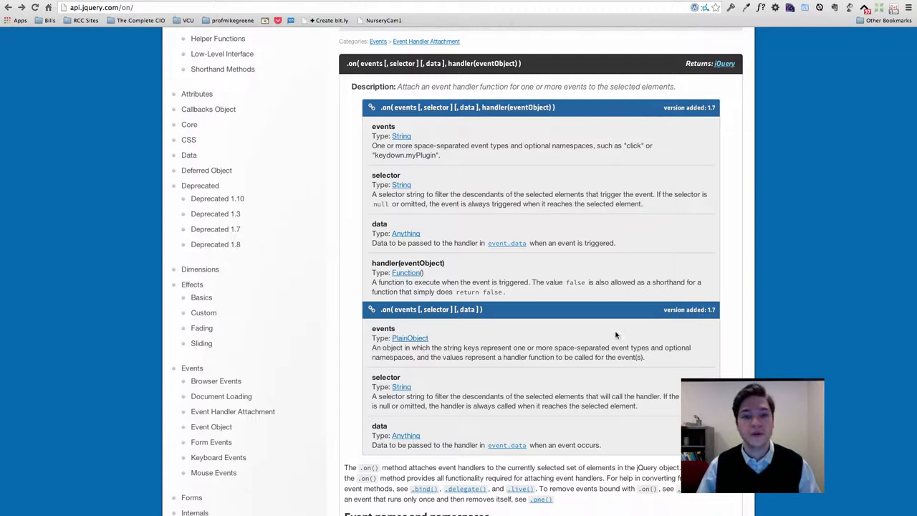
pyautogui.scroll(3)
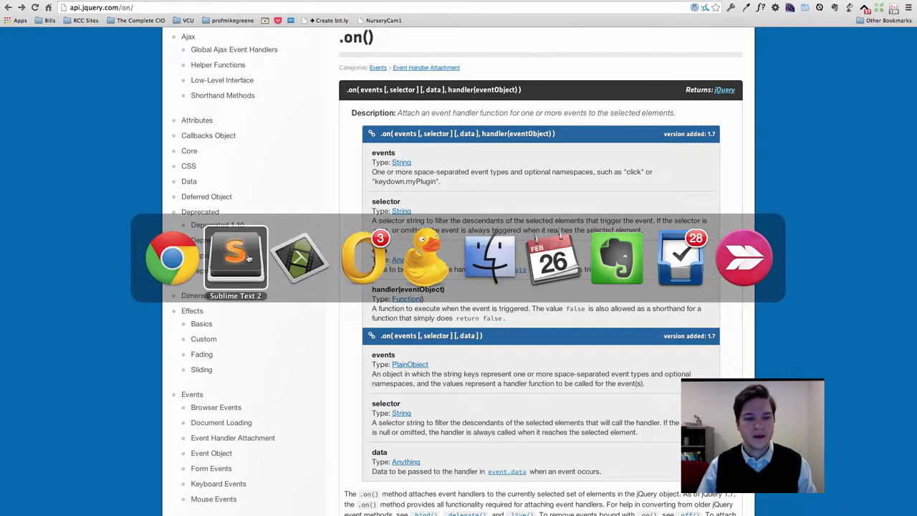
pyautogui.click(235, 257)
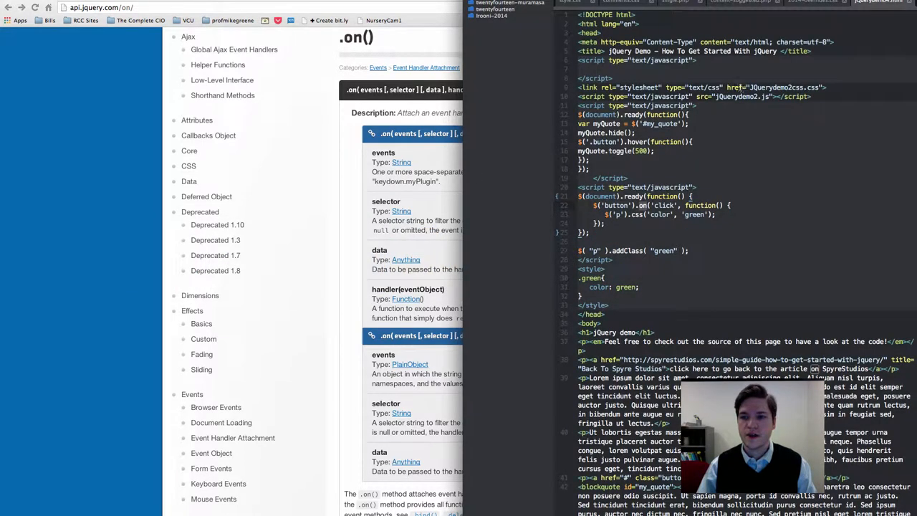